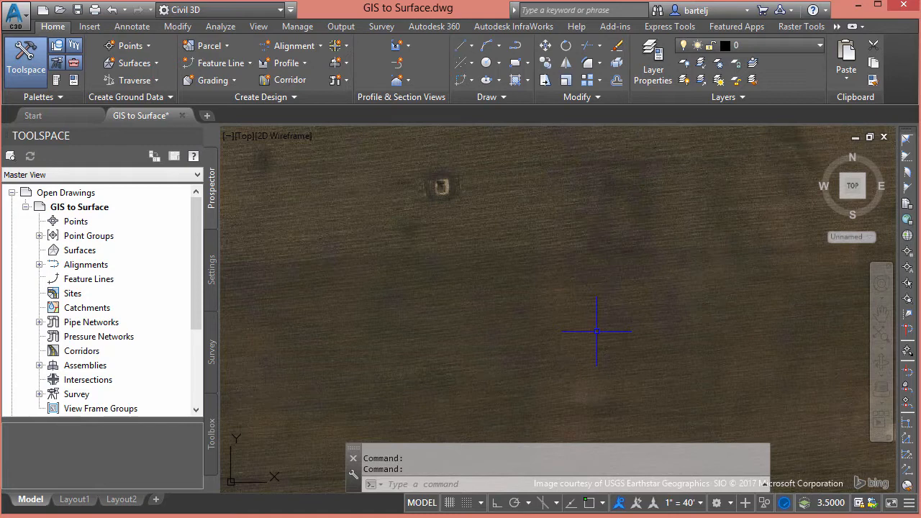
{"action": "mouse_move", "coordinate": [564, 346]}
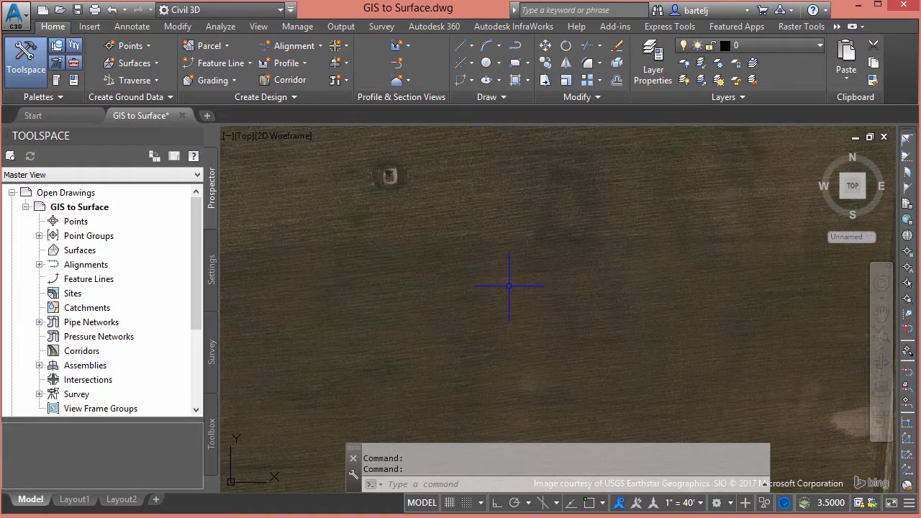
{"action": "mouse_move", "coordinate": [574, 262]}
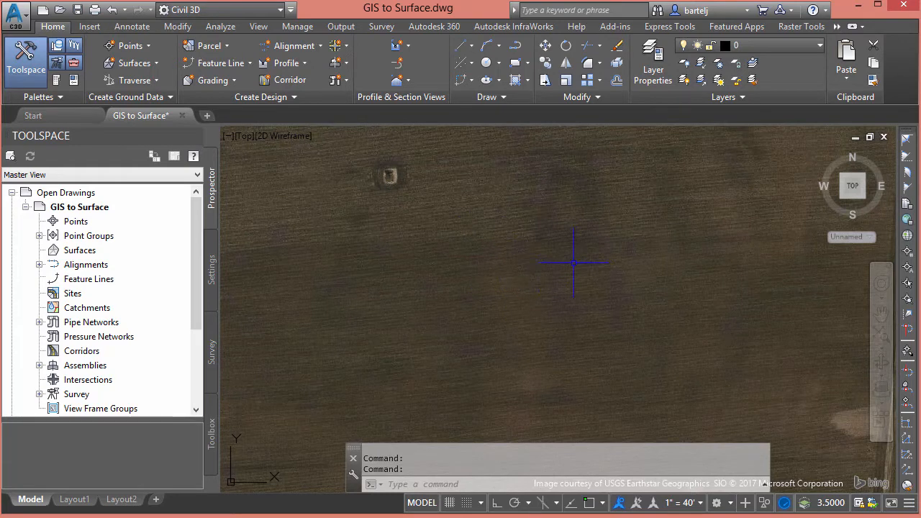
{"action": "mouse_move", "coordinate": [574, 262]}
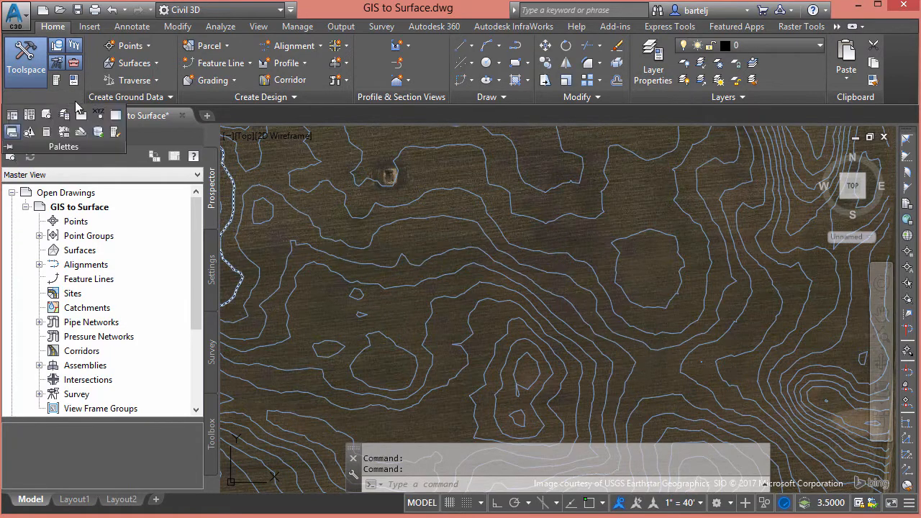
{"action": "mouse_move", "coordinate": [115, 115]}
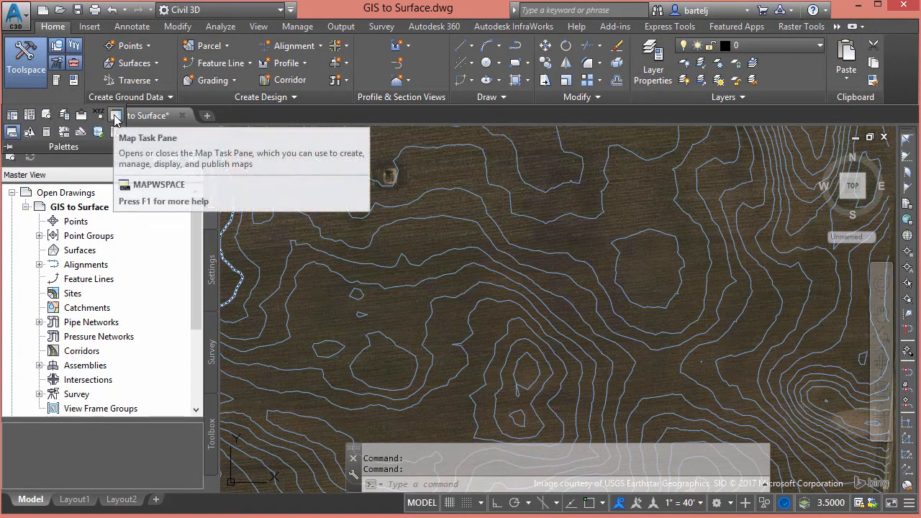
Turn the Map Task Pane on with MAPWSPACE.
{"action": "left_click", "coordinate": [116, 115]}
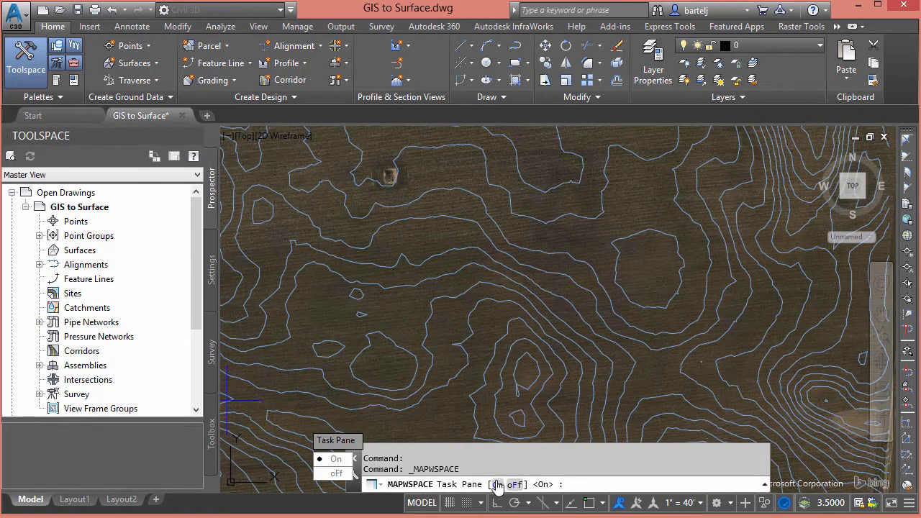
{"action": "left_click", "coordinate": [336, 459]}
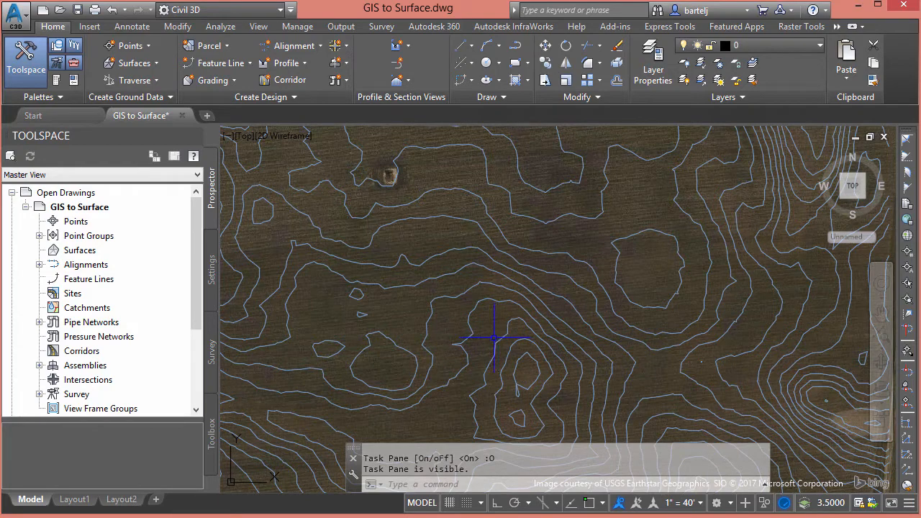
{"action": "mouse_move", "coordinate": [518, 346]}
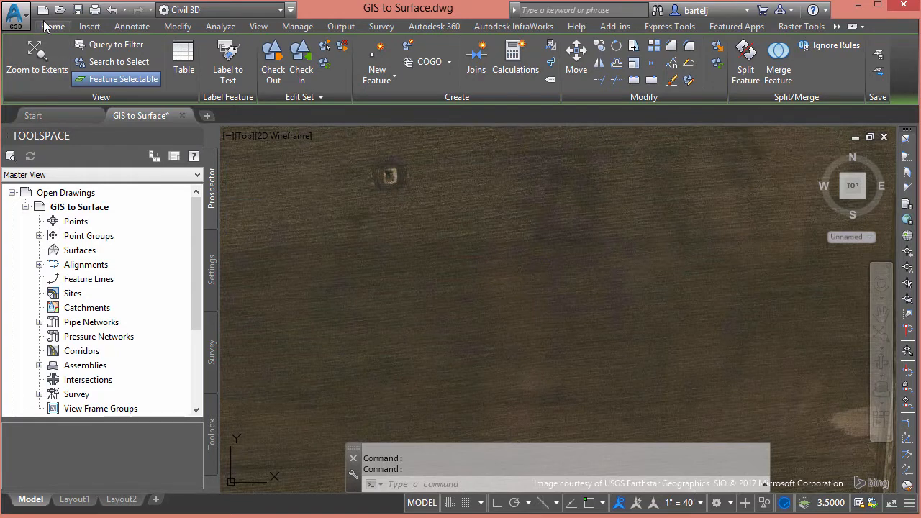
Choose Create Surface from GIS Data from the Home tab's Surfaces menu.
{"action": "left_click", "coordinate": [53, 26]}
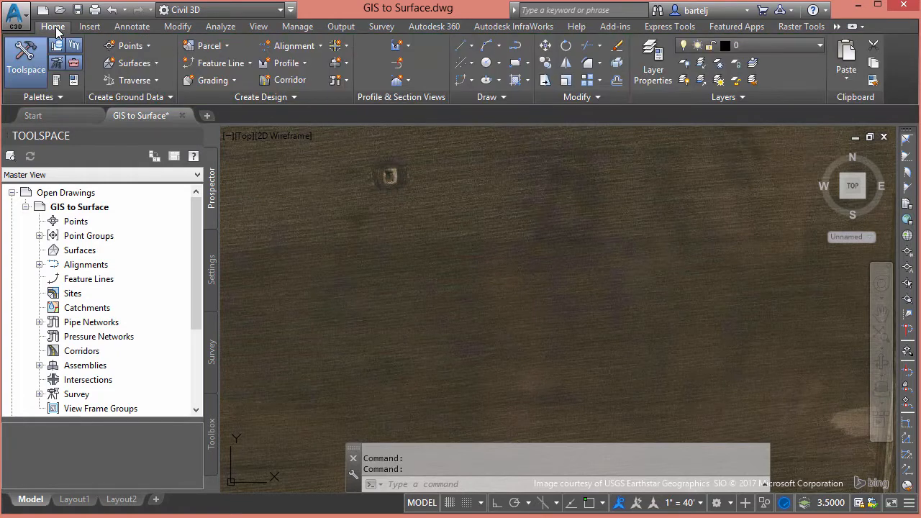
{"action": "left_click", "coordinate": [132, 62]}
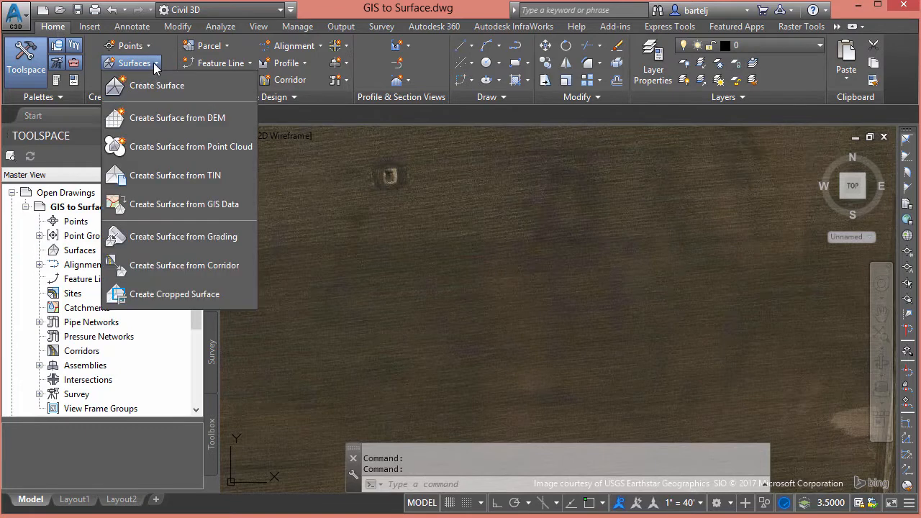
{"action": "mouse_move", "coordinate": [184, 204]}
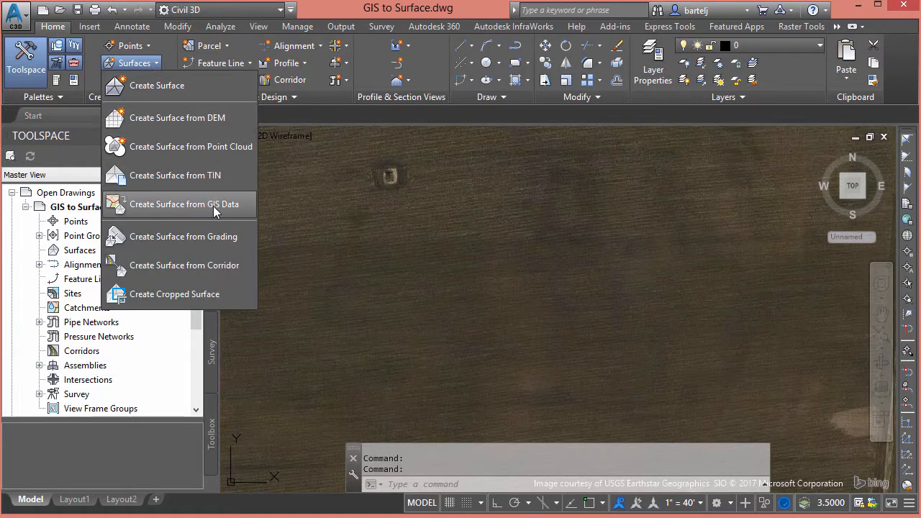
{"action": "mouse_move", "coordinate": [183, 203]}
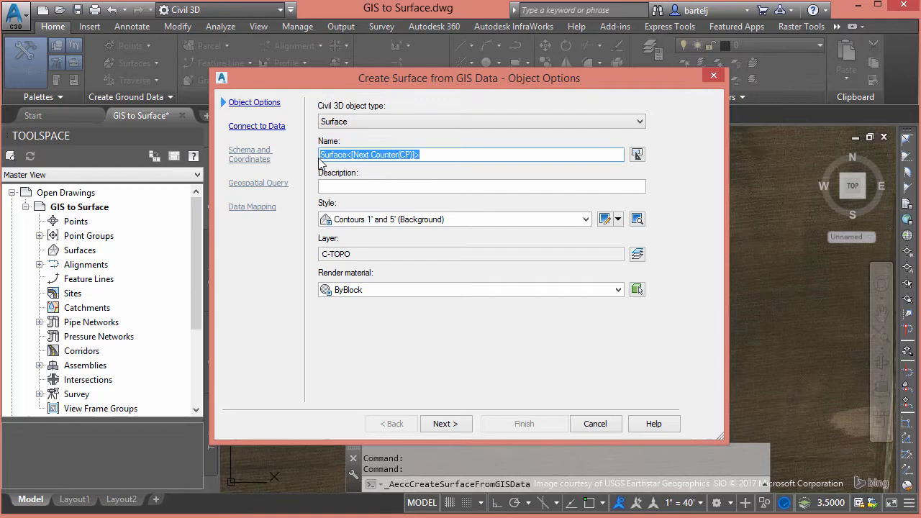
Name the surface 'Existing Ground from GIS', apply the Contours 1' and 5' (Design) style, and continue.
{"action": "type", "text": "Existing Ground"}
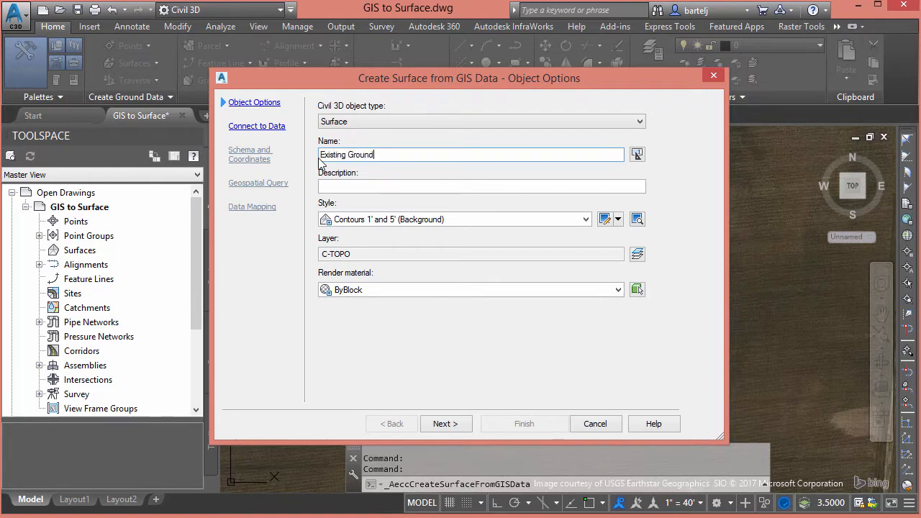
{"action": "type", "text": "from GIS"}
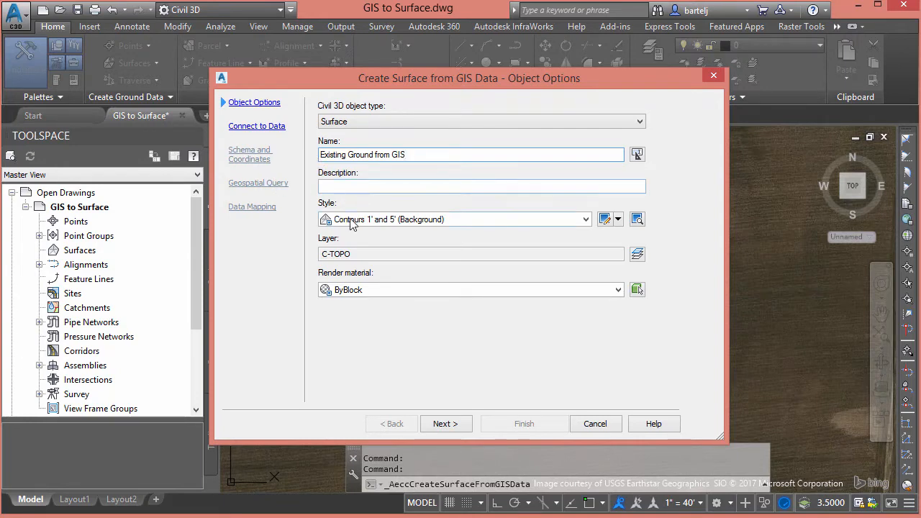
{"action": "left_click", "coordinate": [585, 219]}
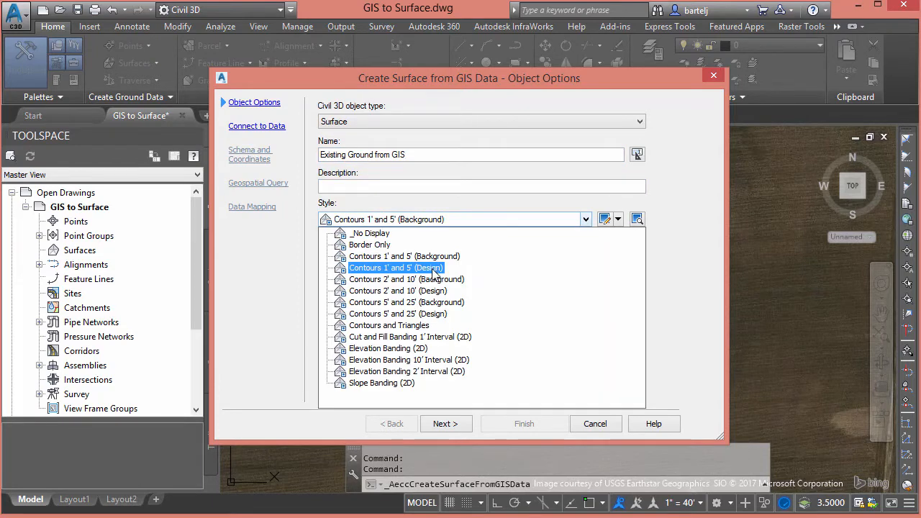
{"action": "left_click", "coordinate": [396, 267]}
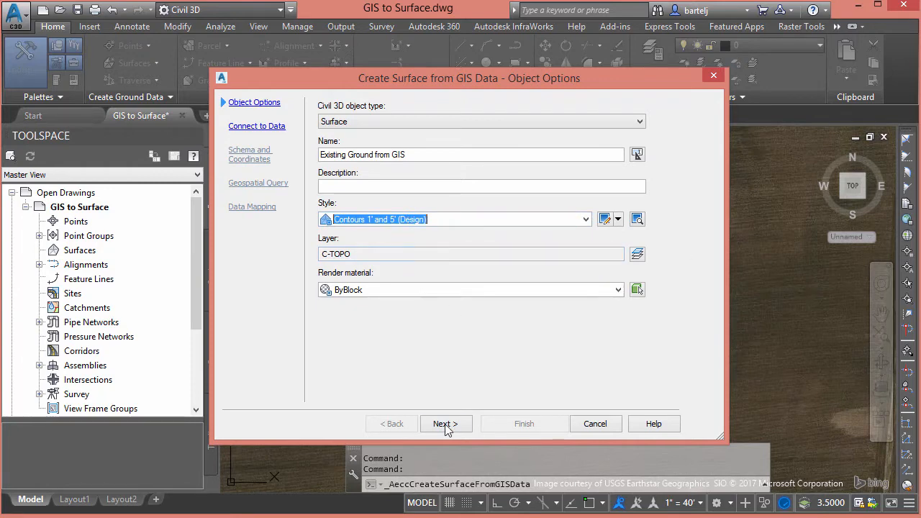
{"action": "left_click", "coordinate": [445, 424]}
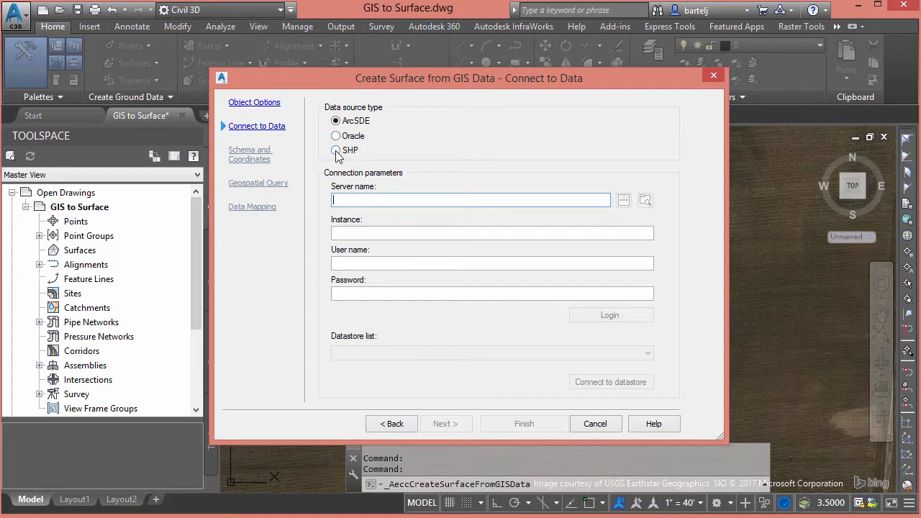
Set the data source to SHP and select the Contours.shp file.
{"action": "left_click", "coordinate": [335, 150]}
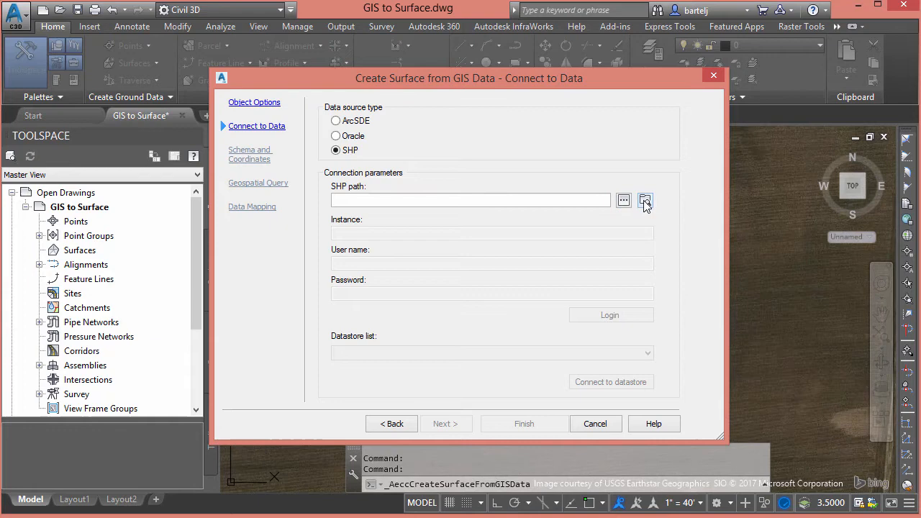
{"action": "left_click", "coordinate": [645, 200]}
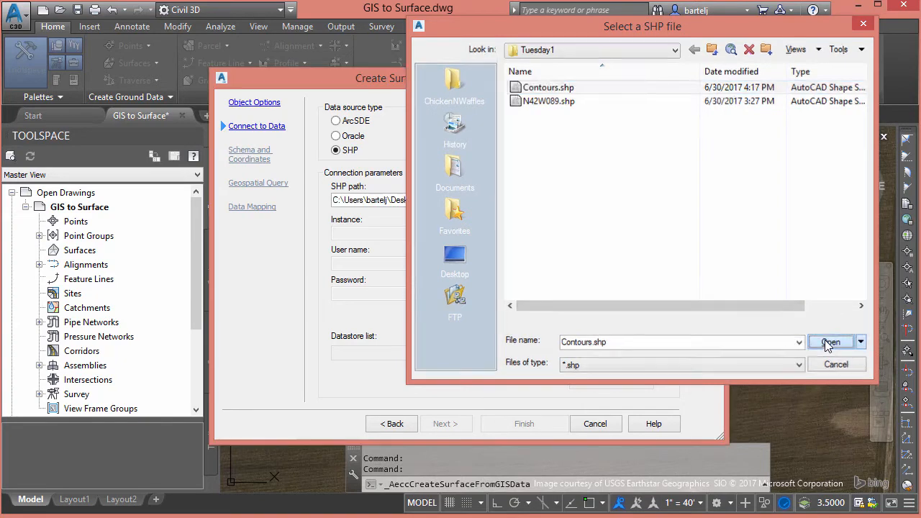
{"action": "left_click", "coordinate": [830, 342]}
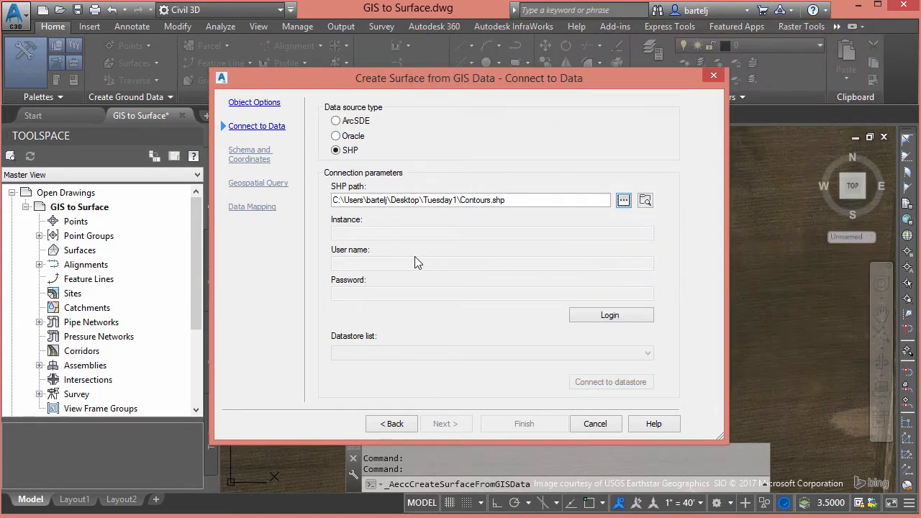
{"action": "mouse_move", "coordinate": [393, 268]}
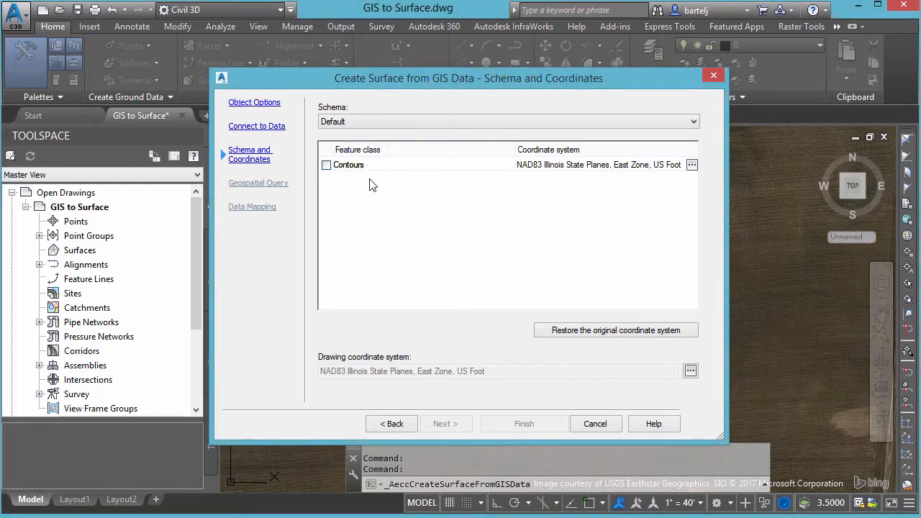
{"action": "mouse_move", "coordinate": [619, 173]}
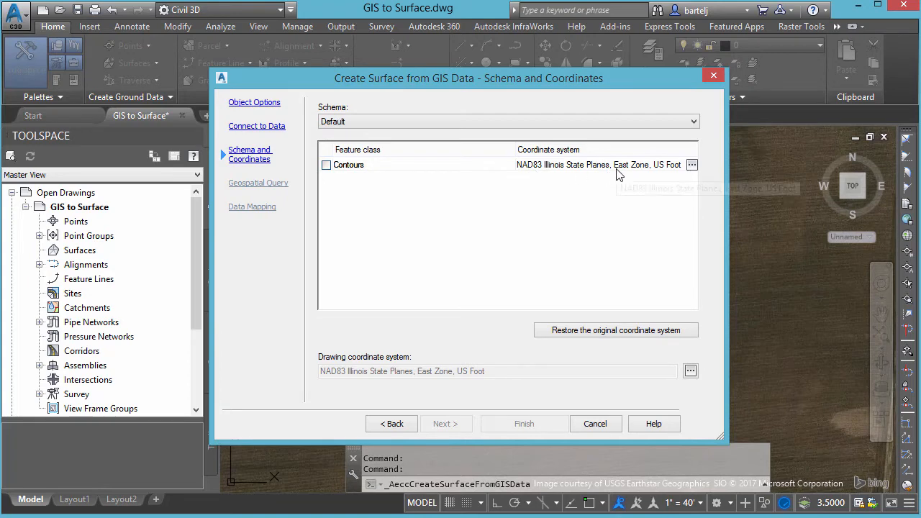
{"action": "mouse_move", "coordinate": [617, 175]}
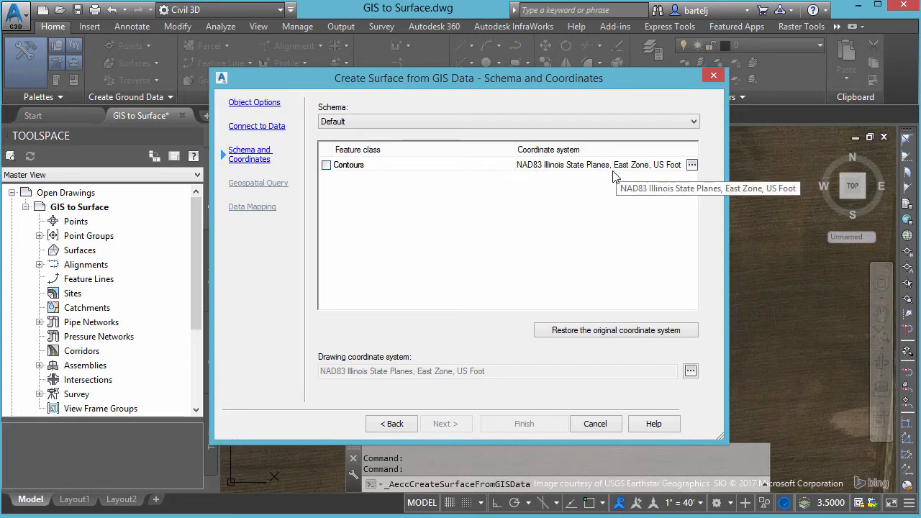
{"action": "mouse_move", "coordinate": [616, 177]}
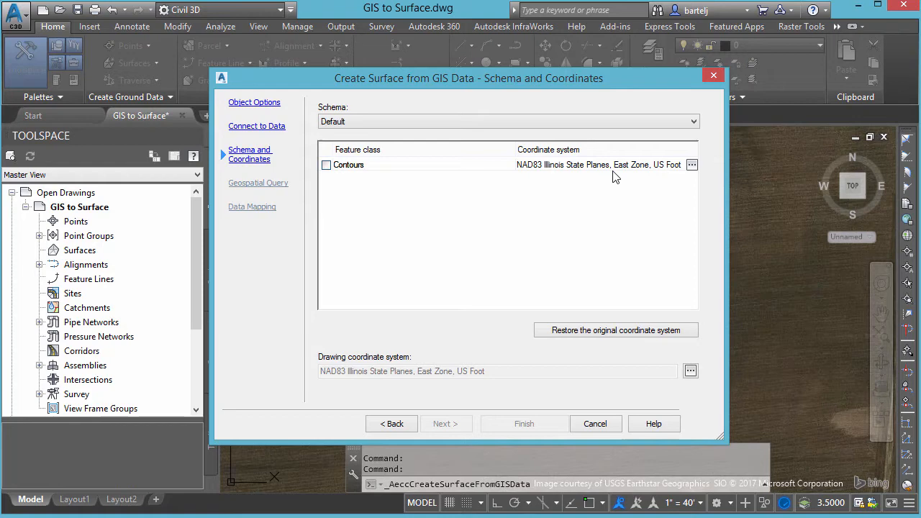
{"action": "mouse_move", "coordinate": [520, 206]}
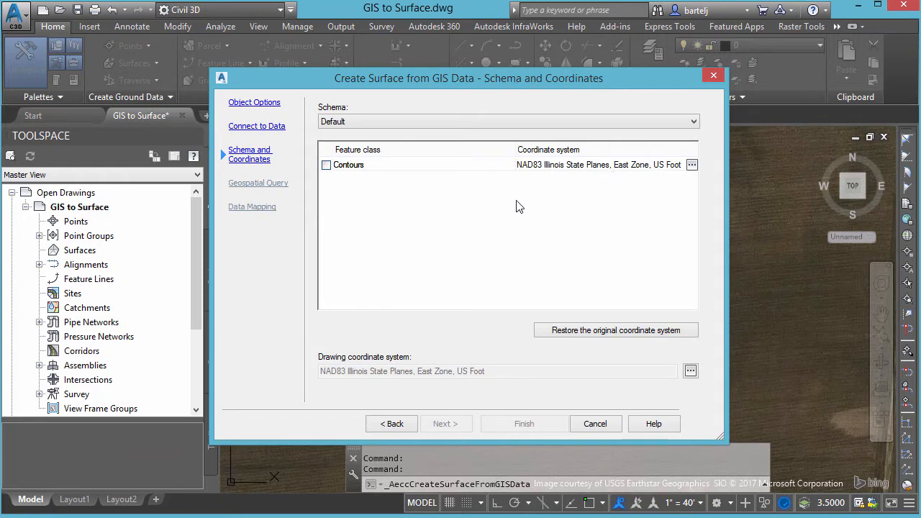
{"action": "mouse_move", "coordinate": [590, 167]}
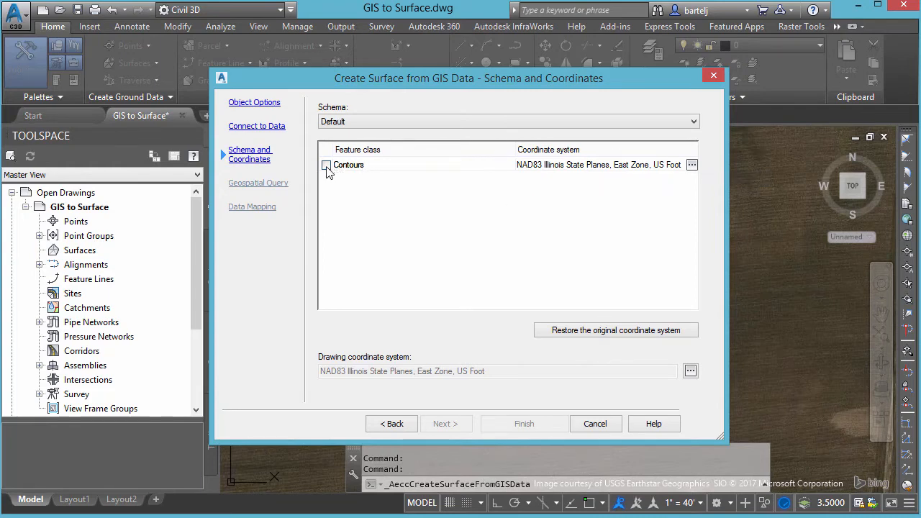
Include the Contours feature class and advance to the geospatial query page.
{"action": "left_click", "coordinate": [326, 164]}
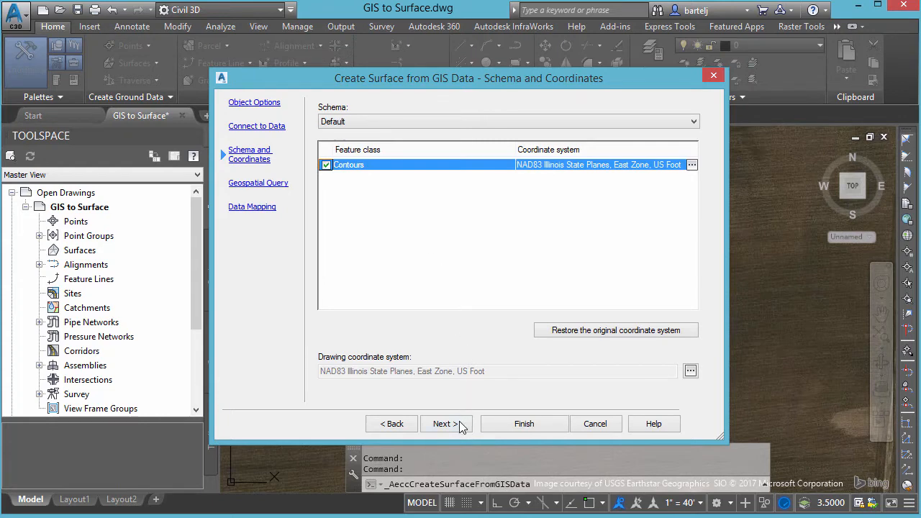
{"action": "left_click", "coordinate": [442, 423]}
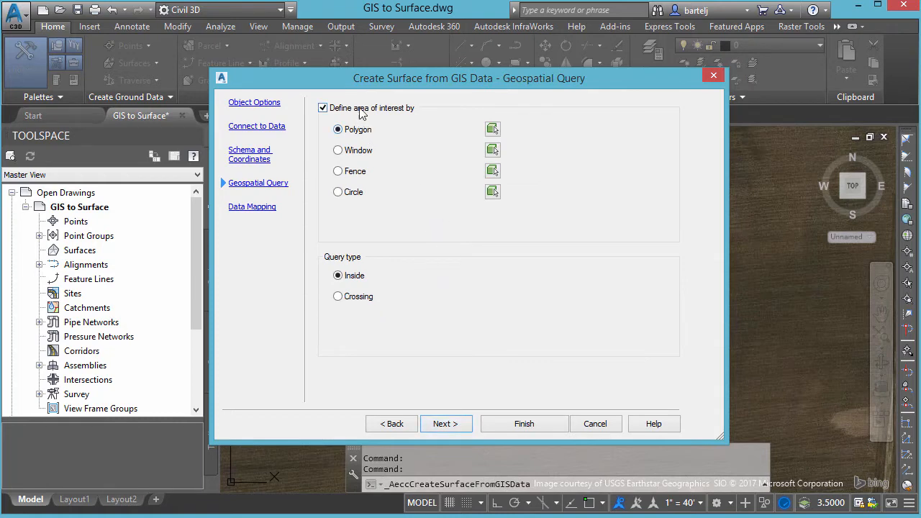
{"action": "mouse_move", "coordinate": [365, 173]}
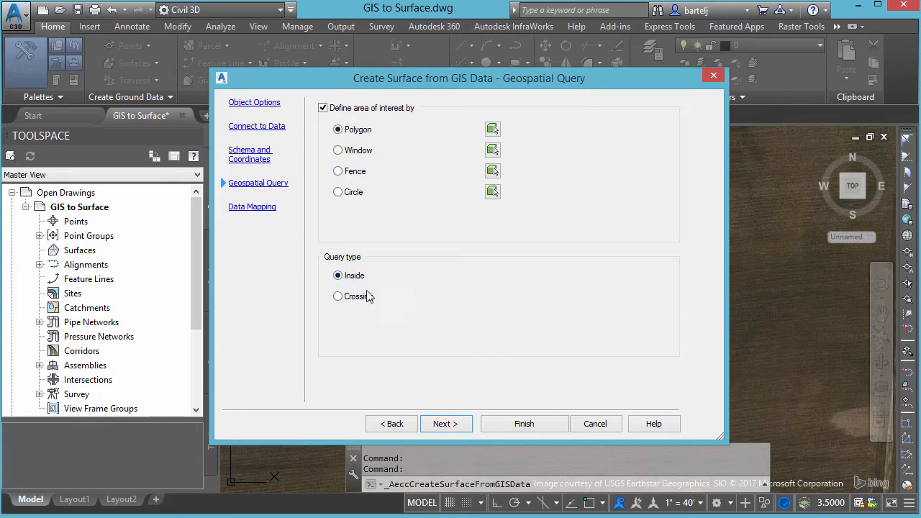
Limit the import to a polygon area of interest with a Crossing query, then start picking.
{"action": "left_click", "coordinate": [322, 108]}
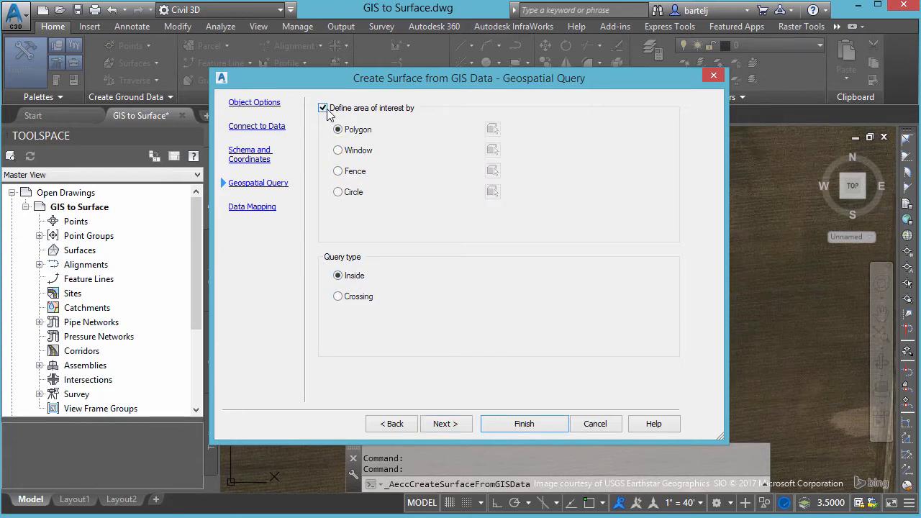
{"action": "left_click", "coordinate": [323, 107]}
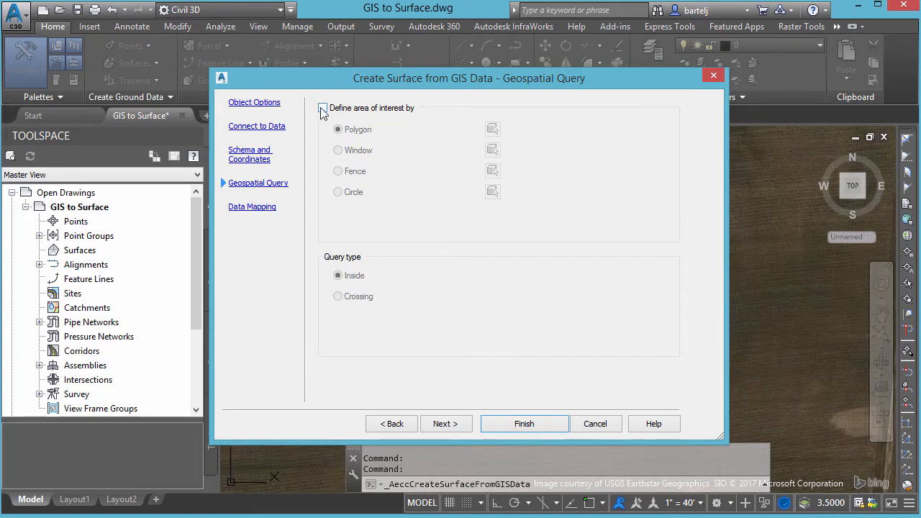
{"action": "left_click", "coordinate": [323, 107]}
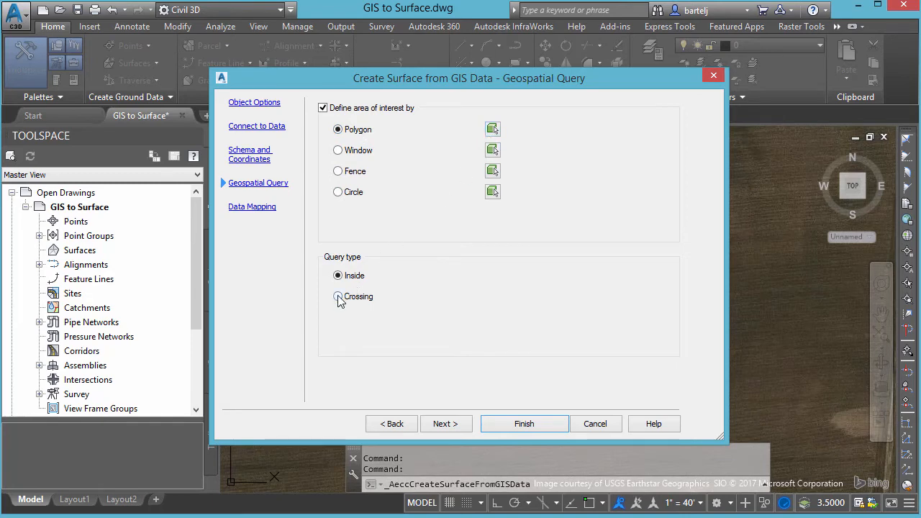
{"action": "left_click", "coordinate": [338, 296]}
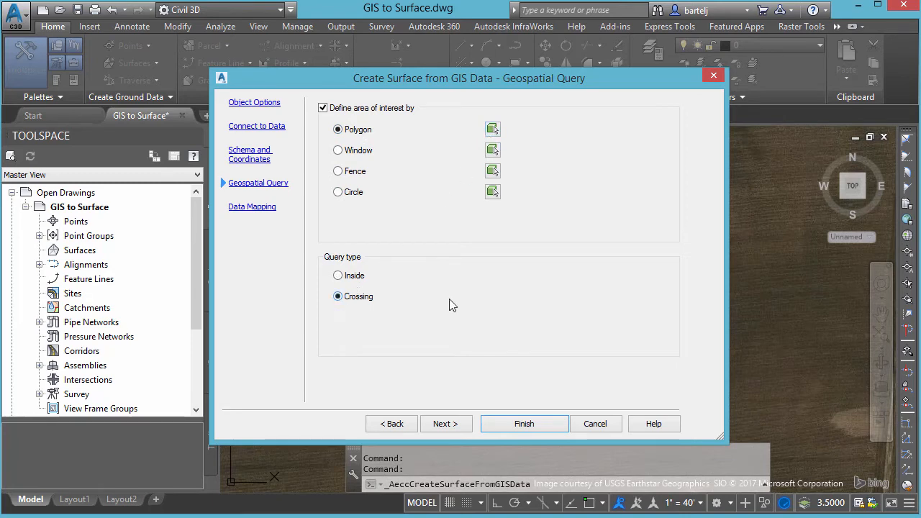
{"action": "mouse_move", "coordinate": [431, 272]}
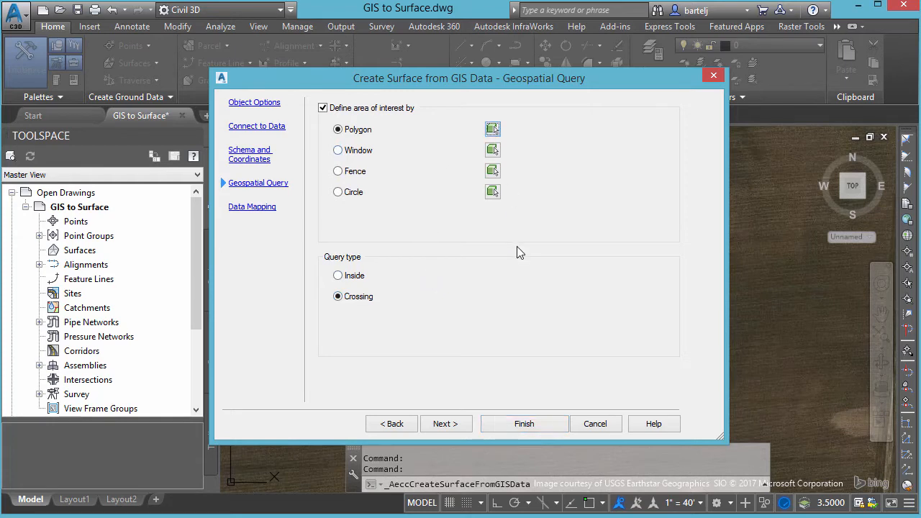
{"action": "left_click", "coordinate": [493, 129]}
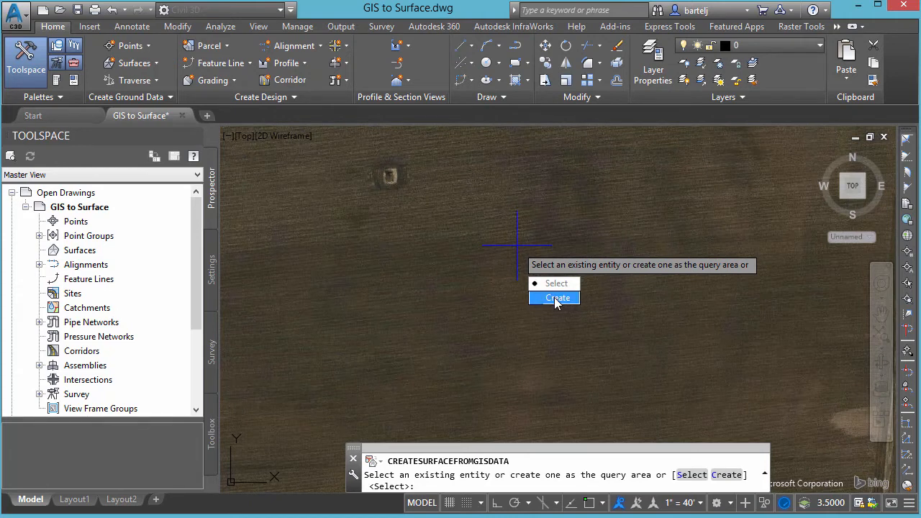
Create a new boundary polygon over the imagery and advance to data mapping.
{"action": "left_click", "coordinate": [556, 298]}
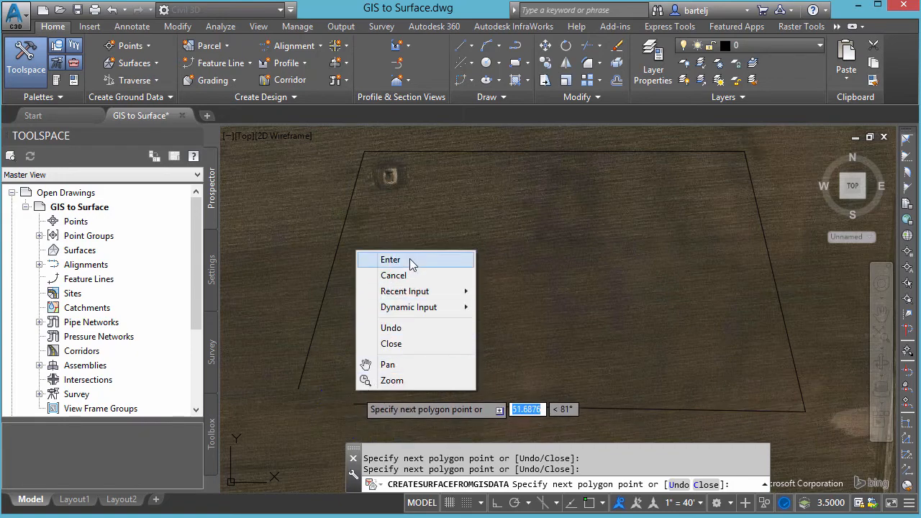
{"action": "left_click", "coordinate": [391, 260]}
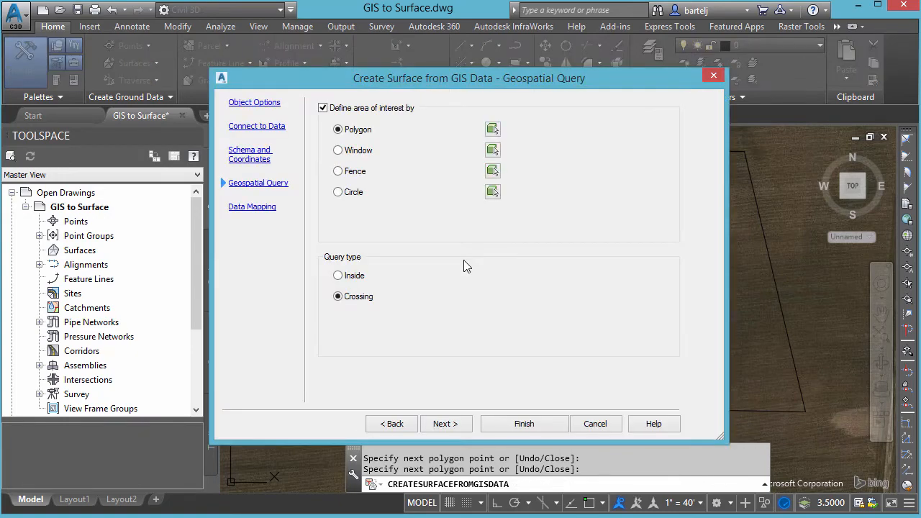
{"action": "left_click", "coordinate": [446, 423]}
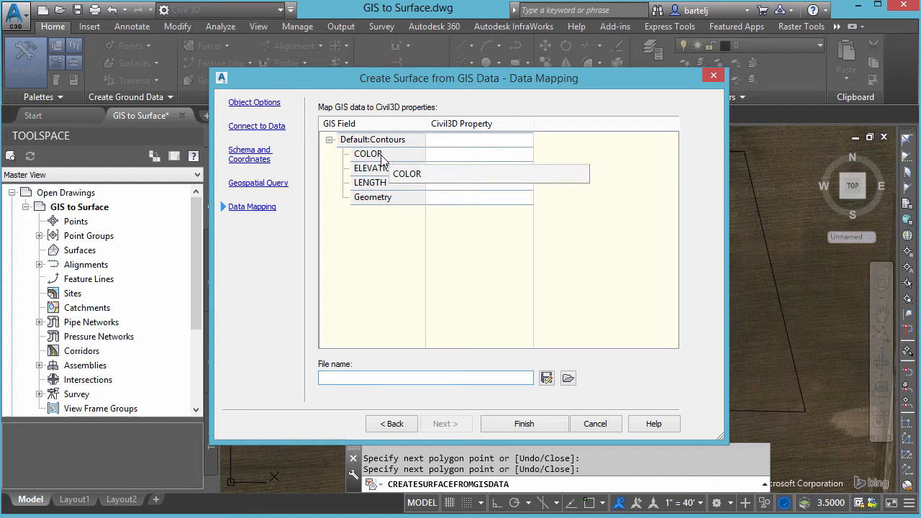
{"action": "mouse_move", "coordinate": [303, 241]}
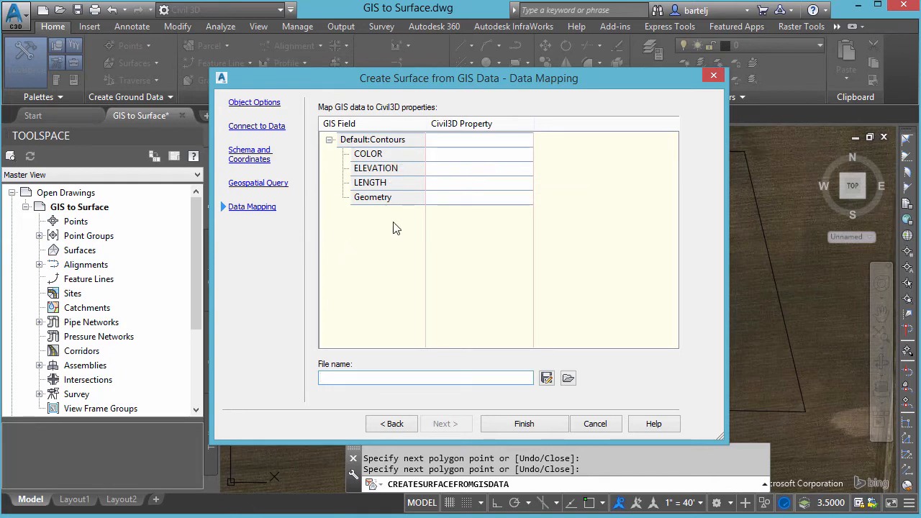
Map the contours' ELEVATION field to the Civil 3D Elevation property.
{"action": "left_click", "coordinate": [425, 378]}
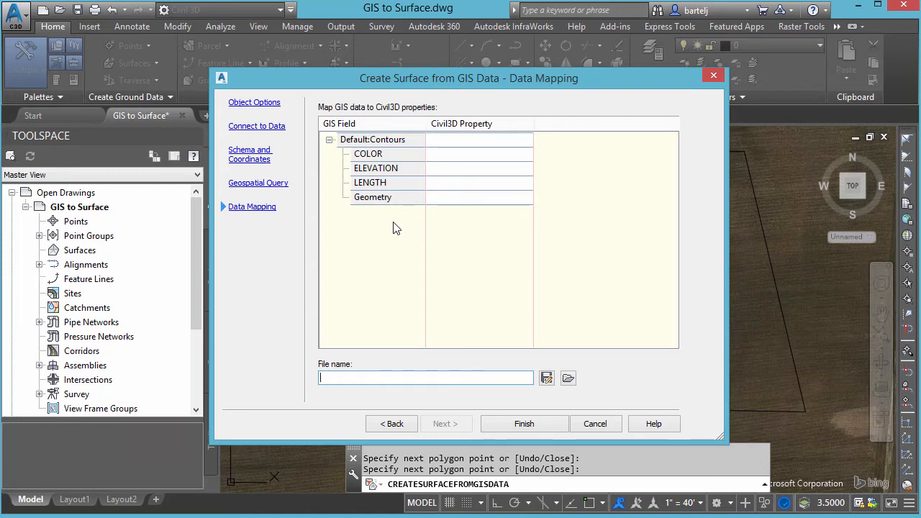
{"action": "left_click", "coordinate": [479, 168]}
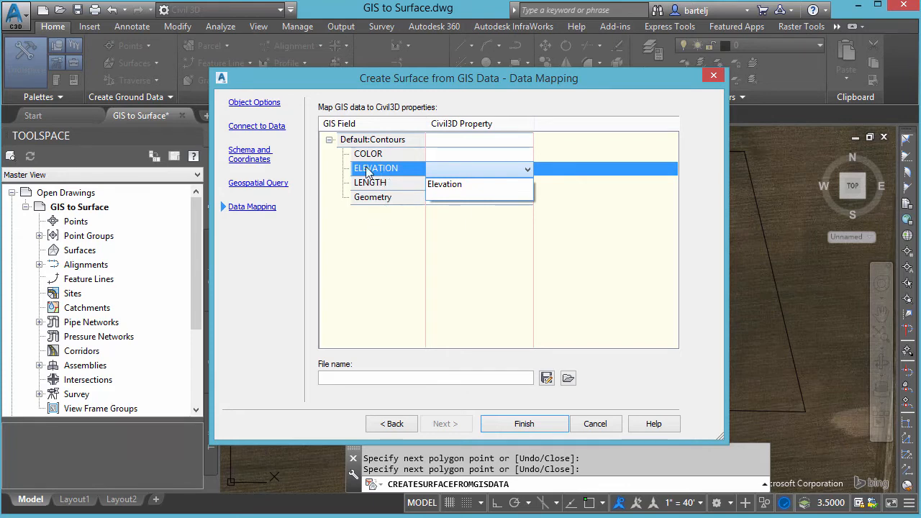
{"action": "mouse_move", "coordinate": [478, 126]}
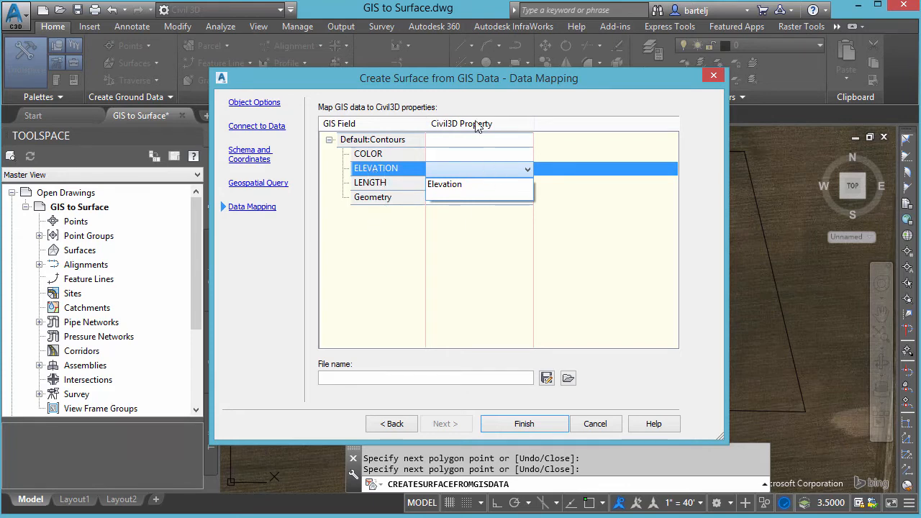
{"action": "mouse_move", "coordinate": [461, 184]}
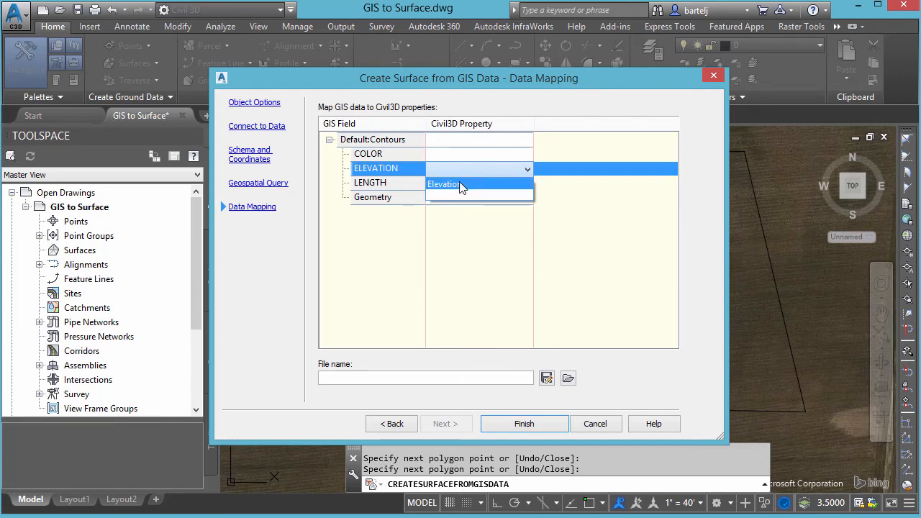
{"action": "left_click", "coordinate": [447, 184]}
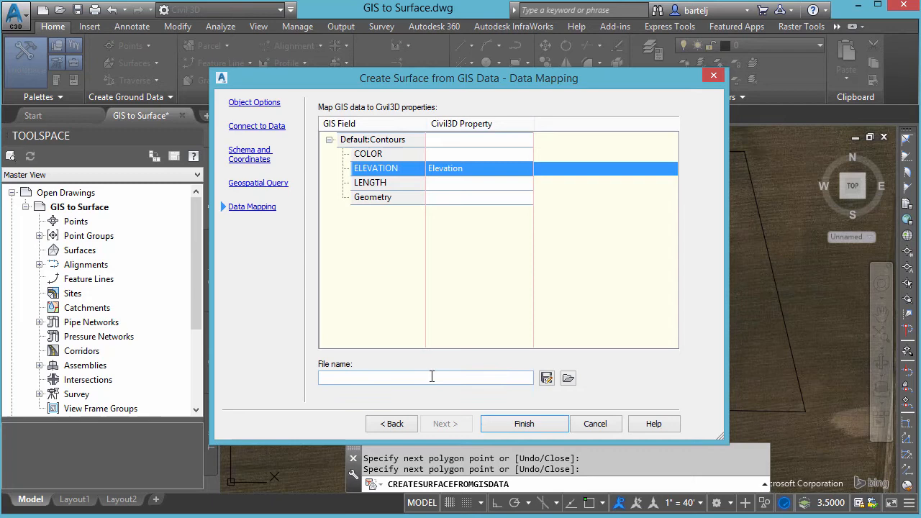
{"action": "mouse_move", "coordinate": [427, 348]}
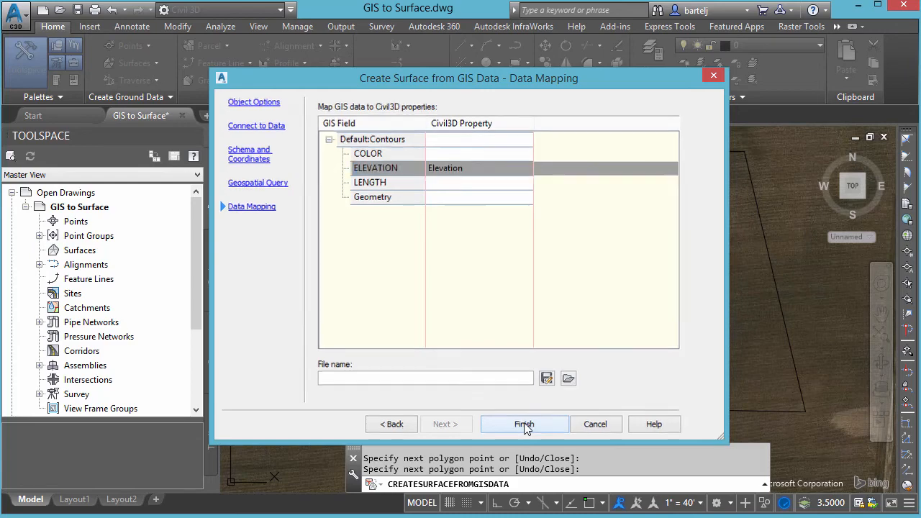
Finish the wizard and expand Surfaces in Prospector to find 'Existing Ground from GIS'.
{"action": "left_click", "coordinate": [524, 424]}
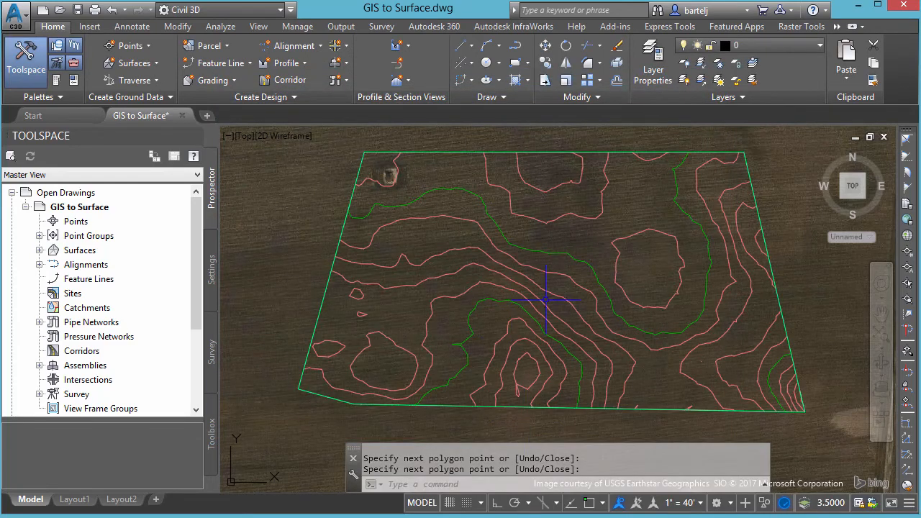
{"action": "mouse_move", "coordinate": [565, 237]}
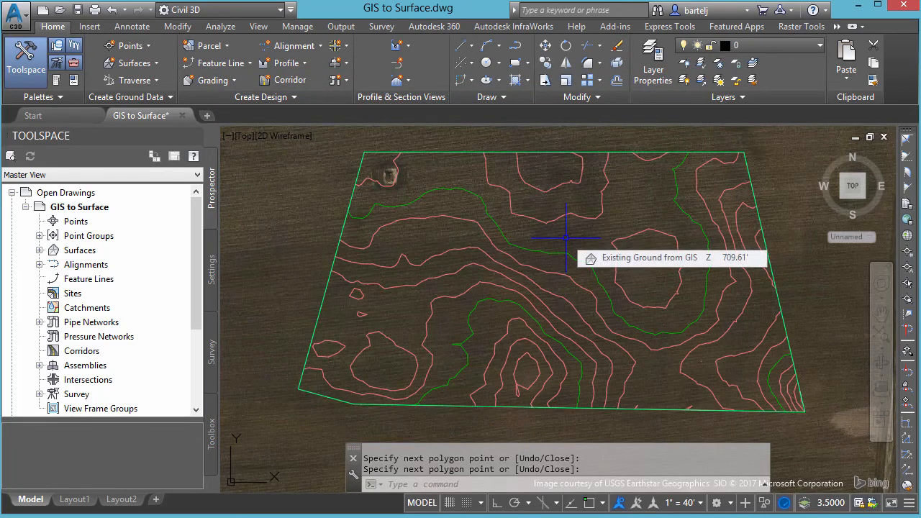
{"action": "mouse_move", "coordinate": [461, 257]}
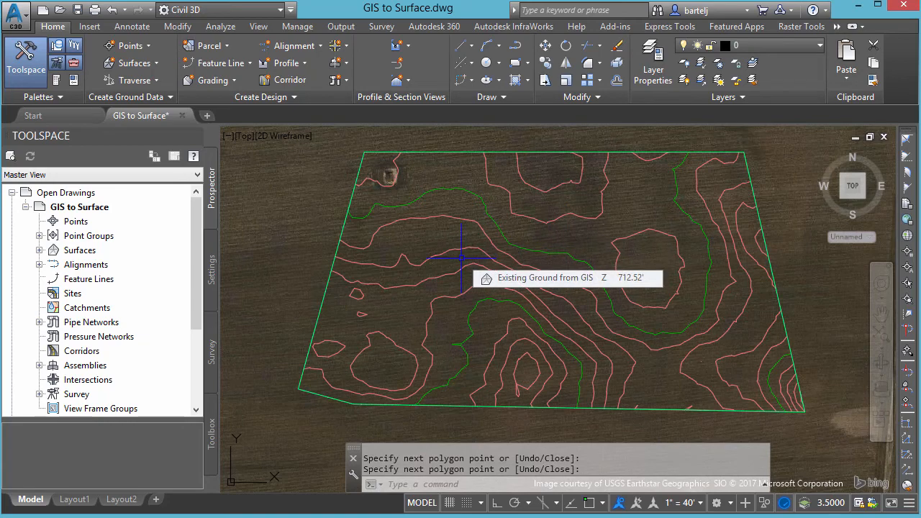
{"action": "left_click", "coordinate": [40, 250]}
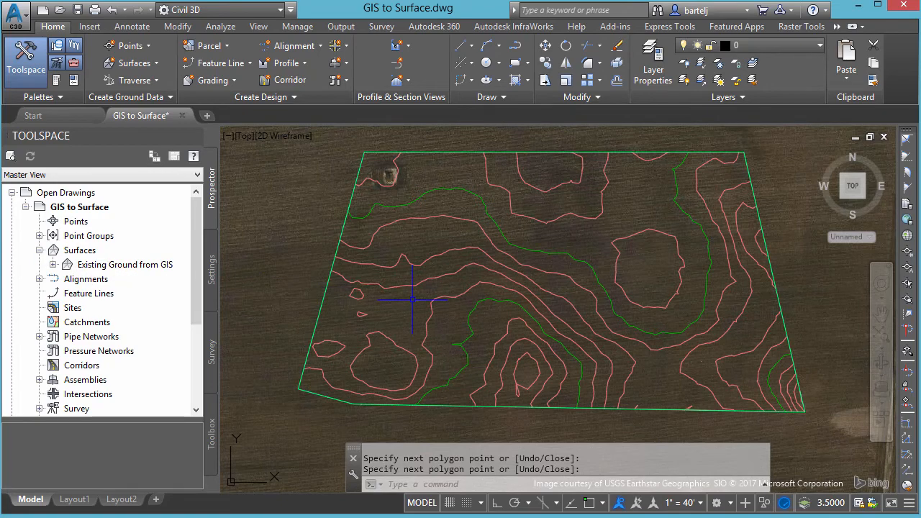
{"action": "mouse_move", "coordinate": [414, 300]}
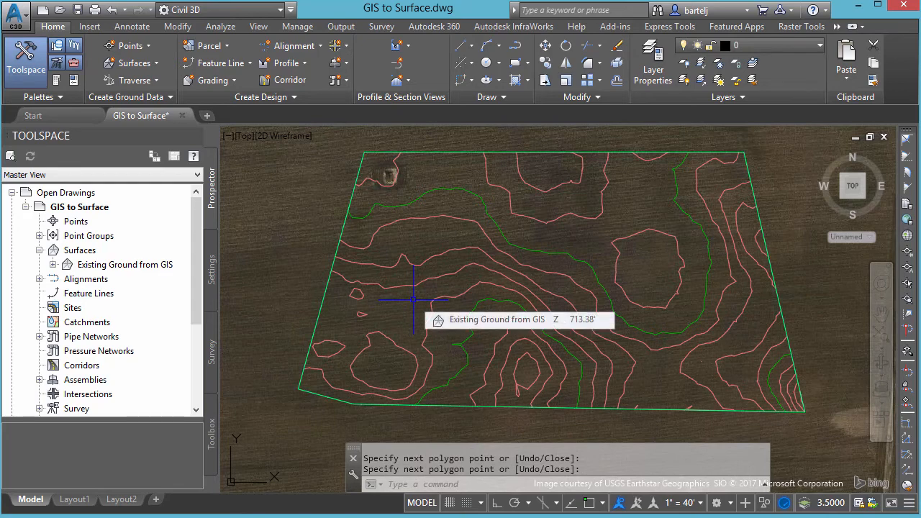